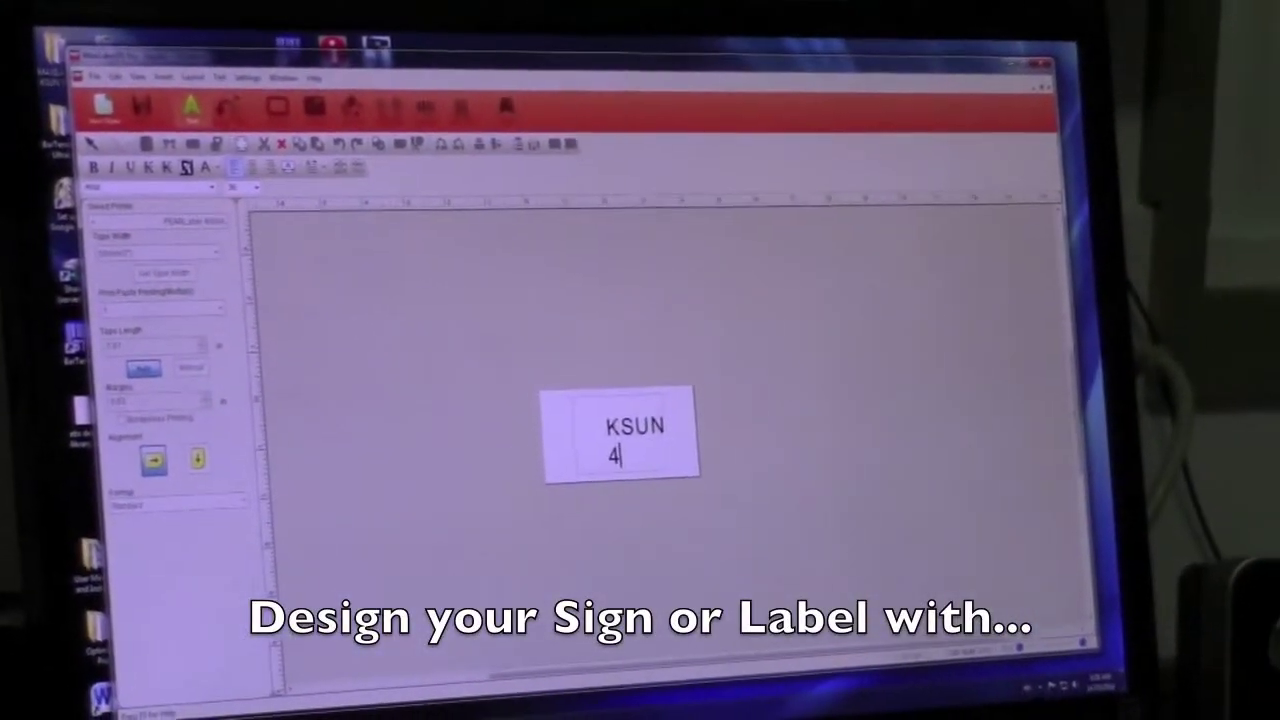
Type '00ix' after the 4 so the second line reads 400iXL.
text(00ix)
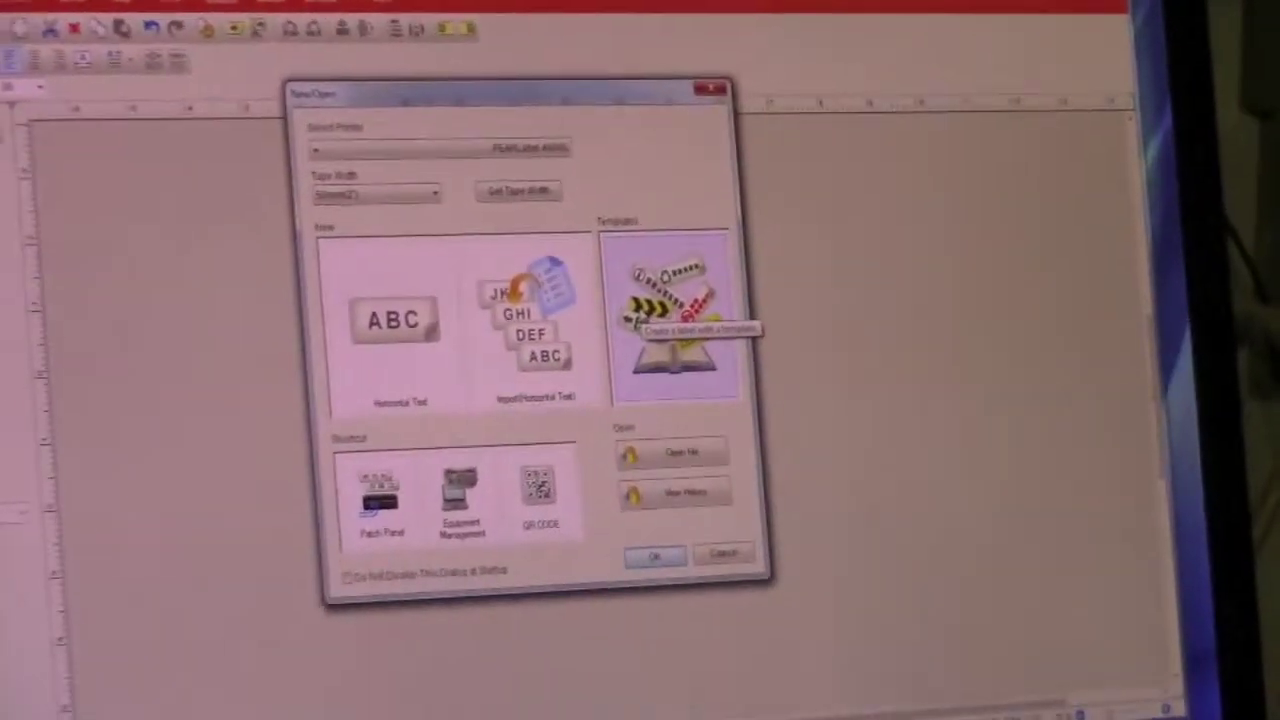
Load the First Aid Kit sign template, declining to save the old label.
click(680, 320)
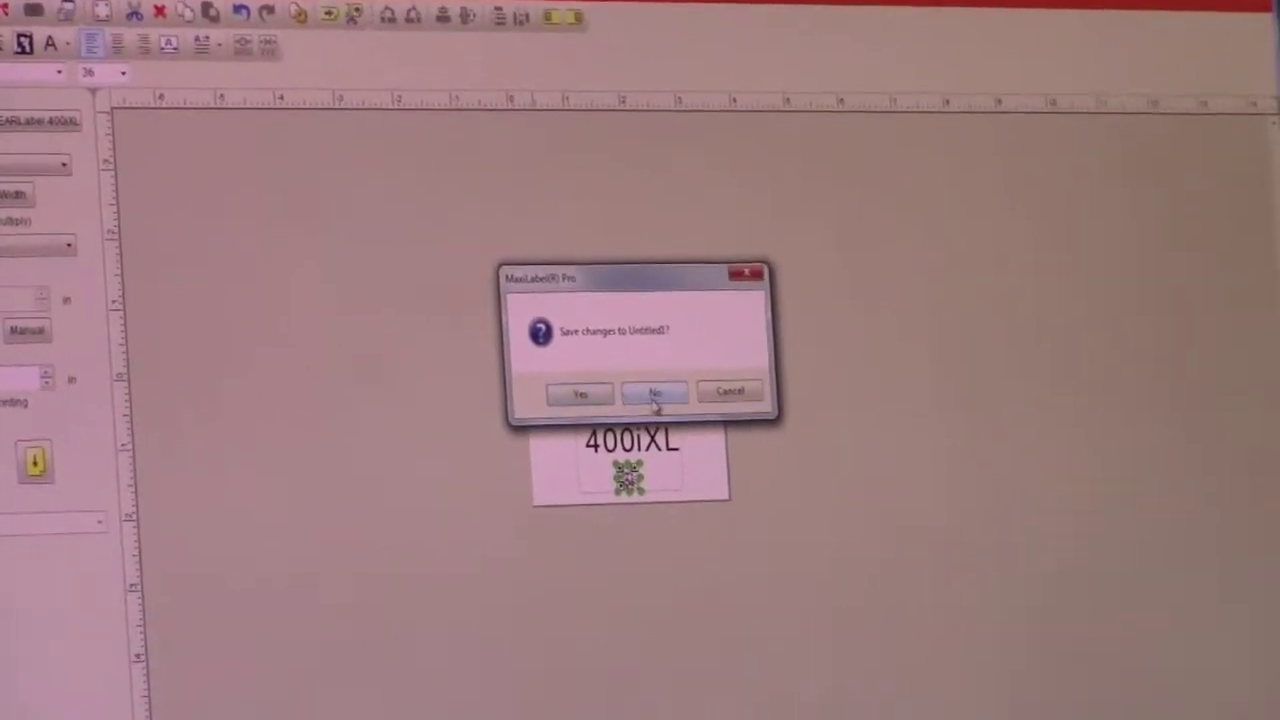
click(657, 391)
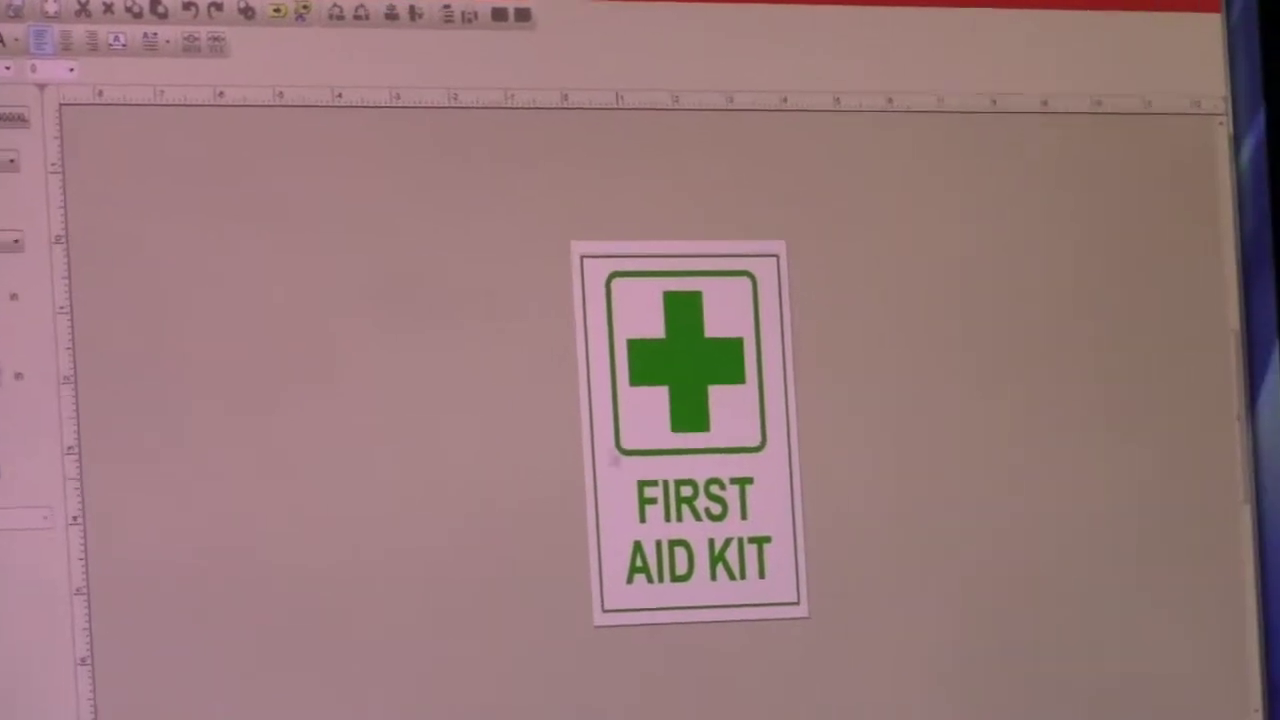